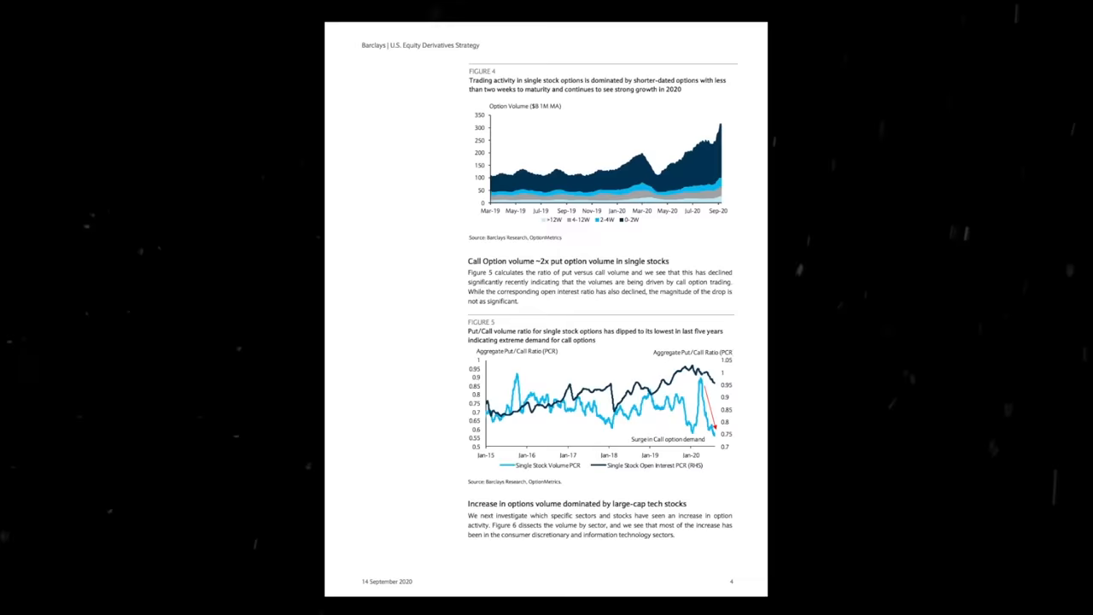
scroll(down, 3)
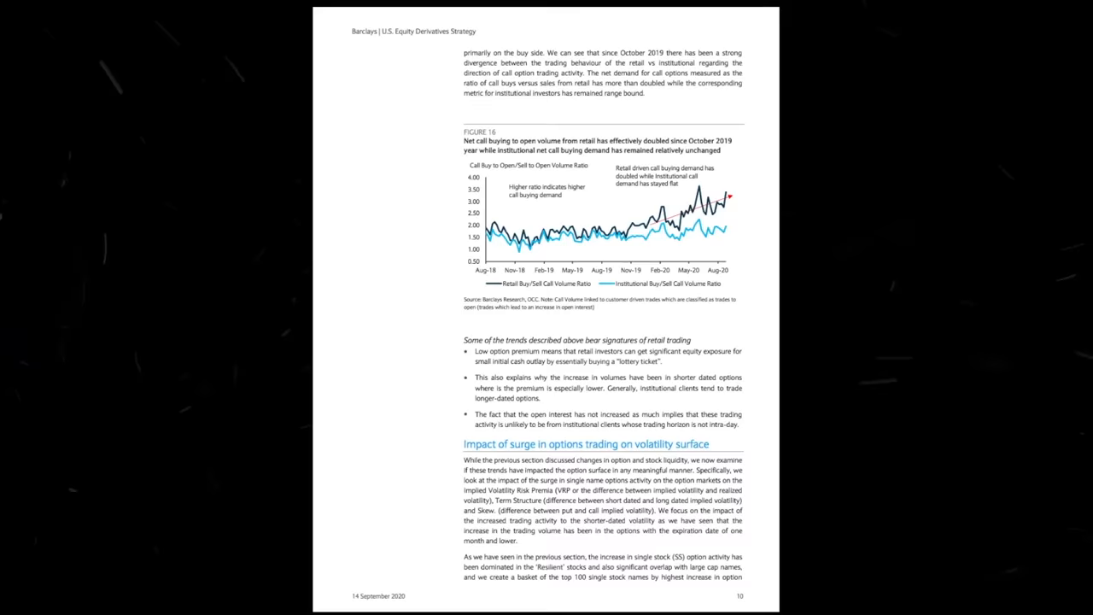
scroll(down, 3)
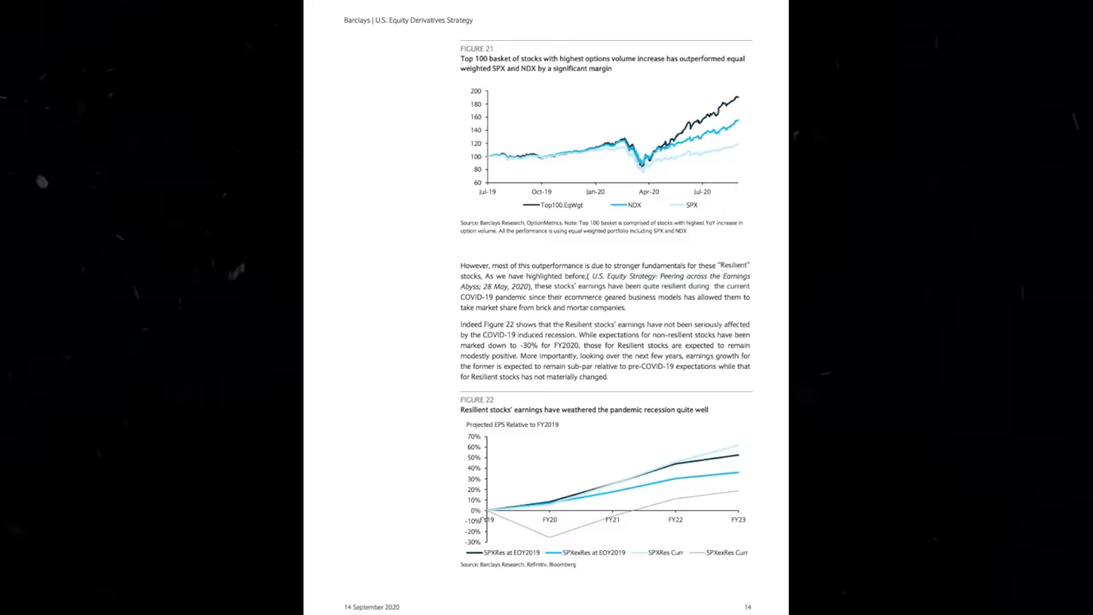
scroll(down, 3)
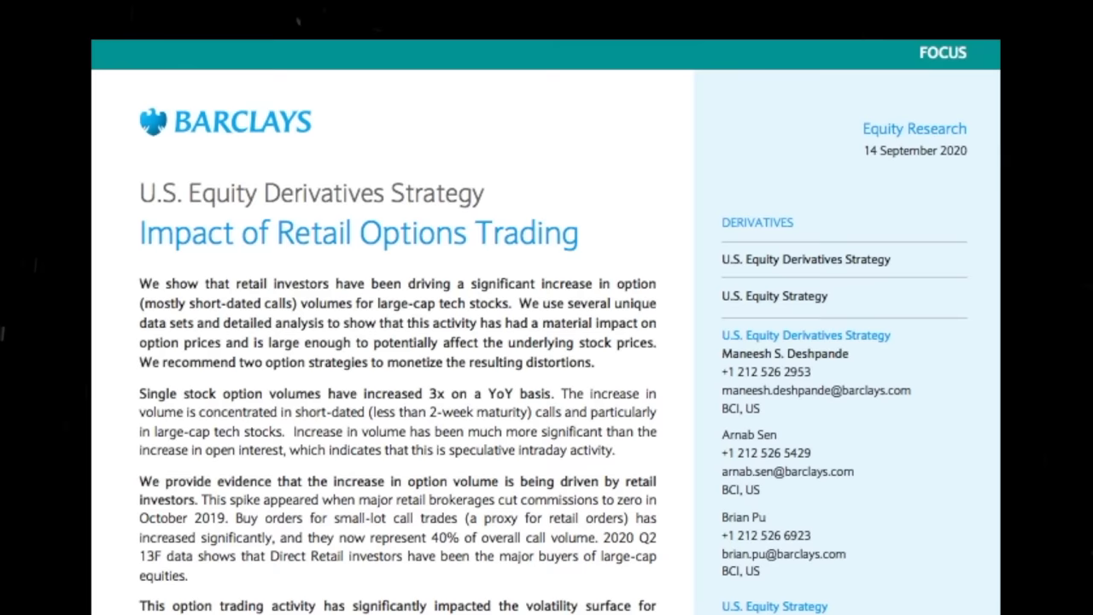
scroll(down, 3)
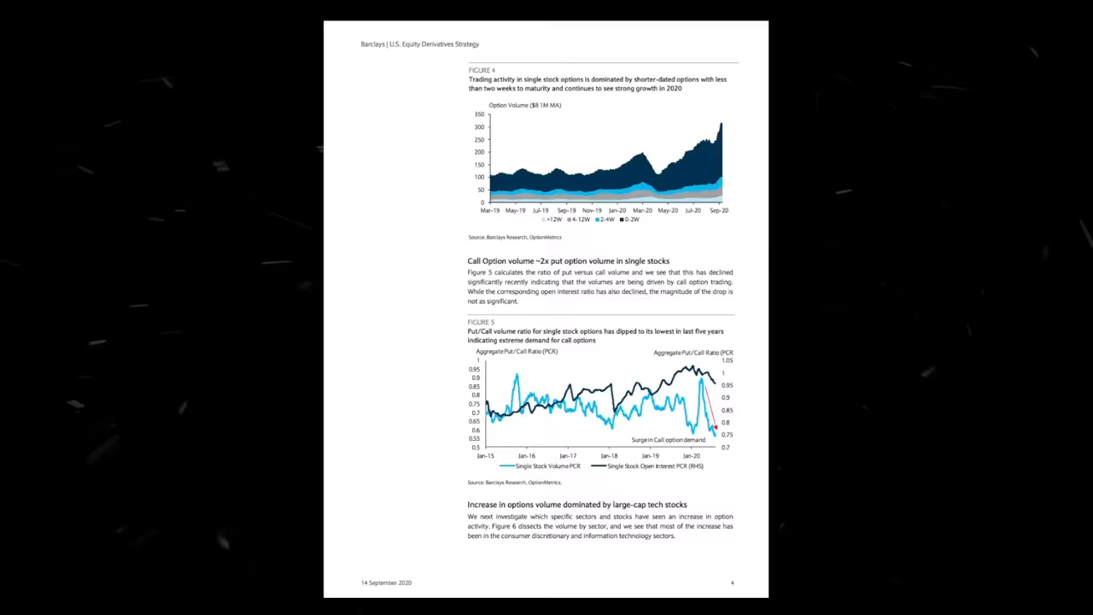
scroll(down, 3)
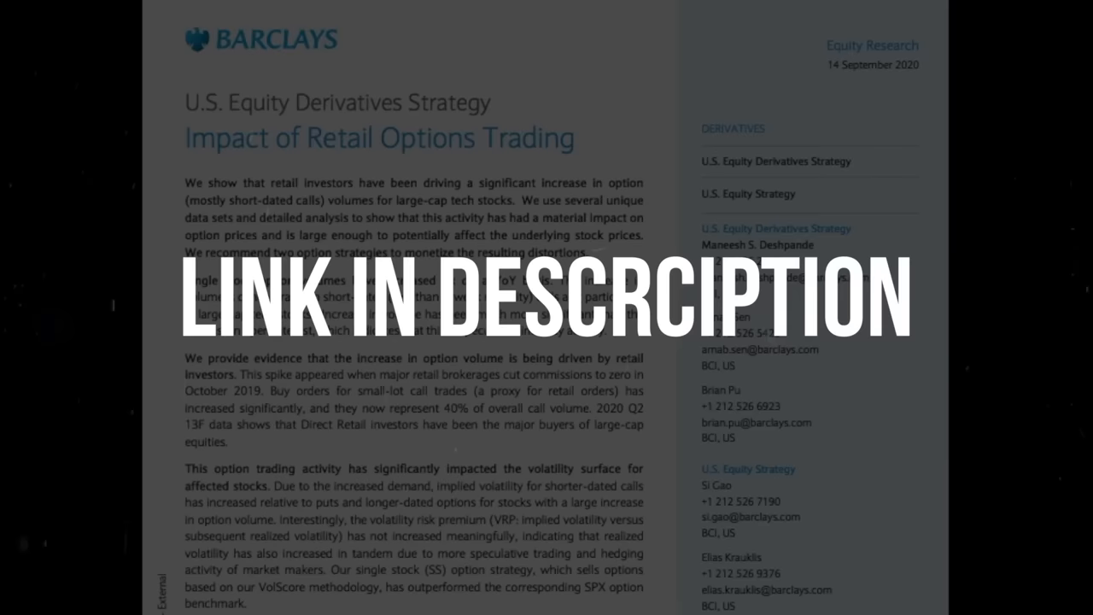
scroll(down, 3)
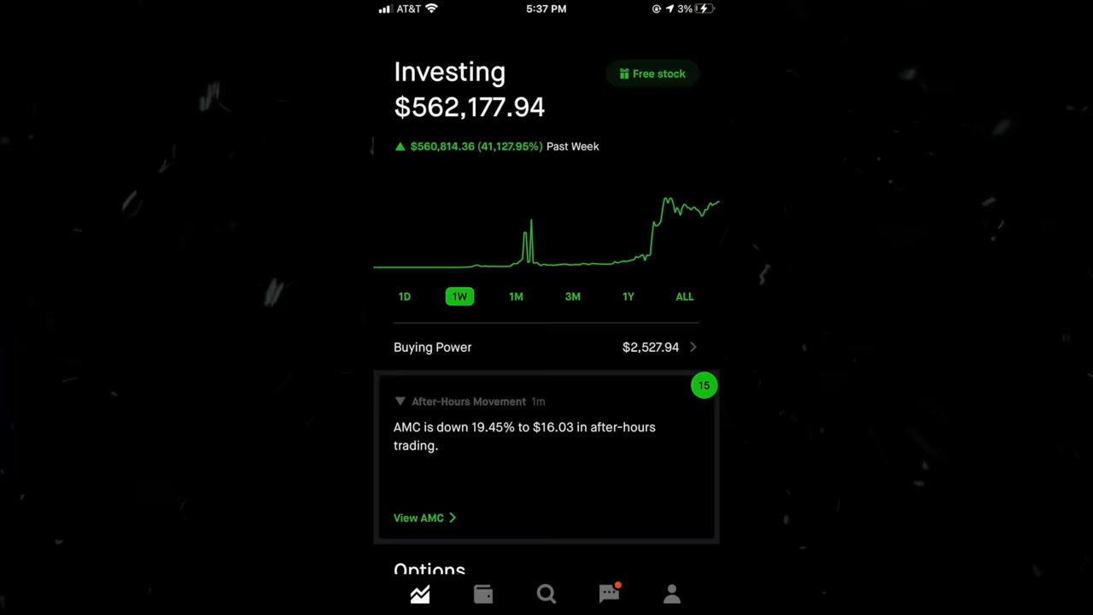
scroll(up, 3)
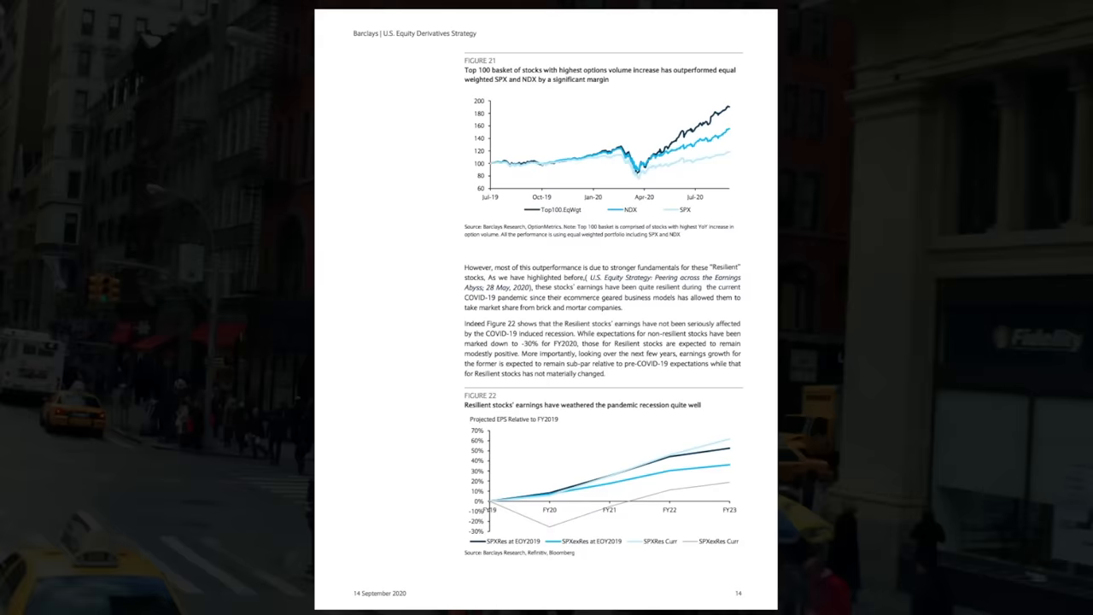
scroll(down, 3)
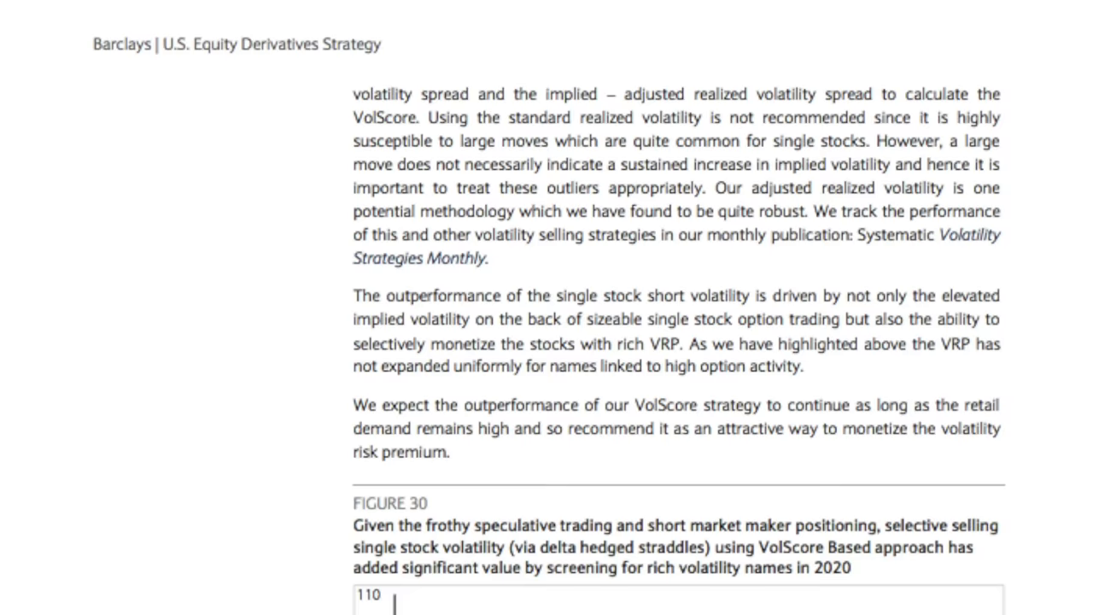
drag(347, 93, 886, 94)
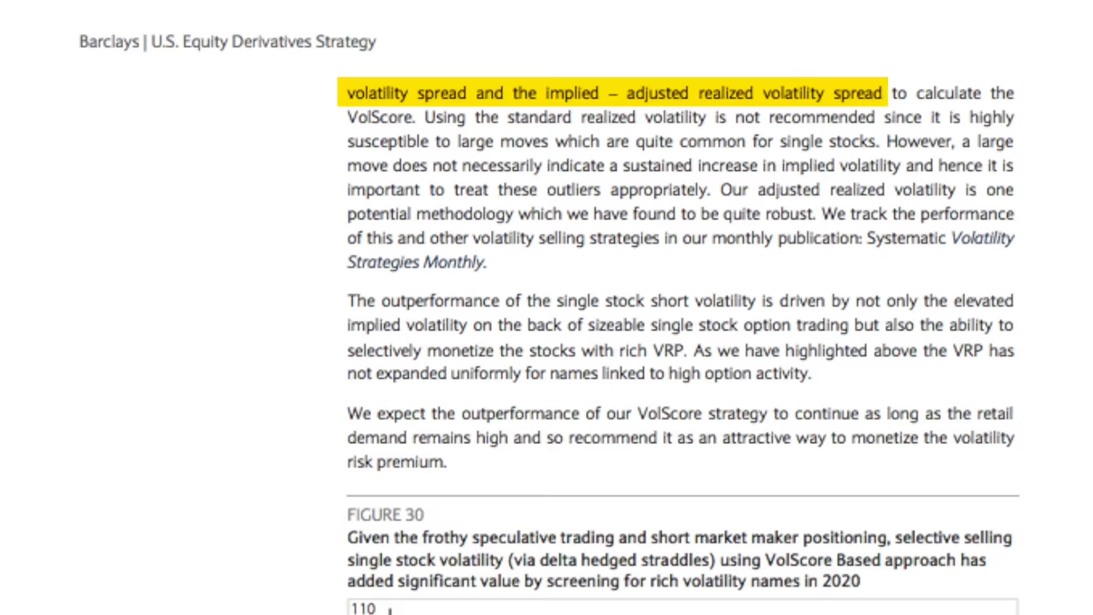
scroll(down, 3)
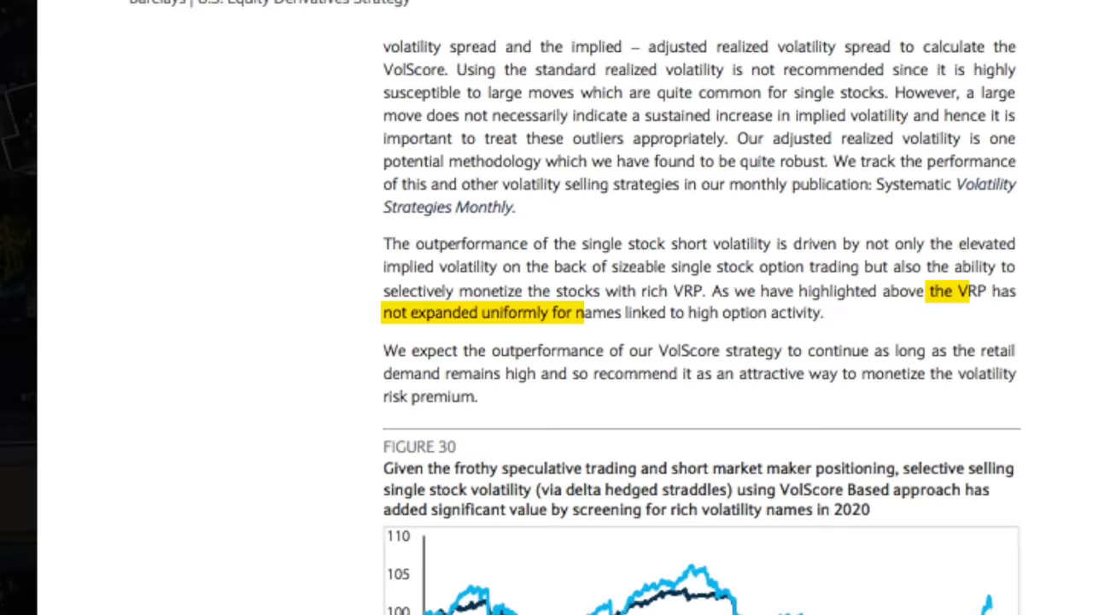